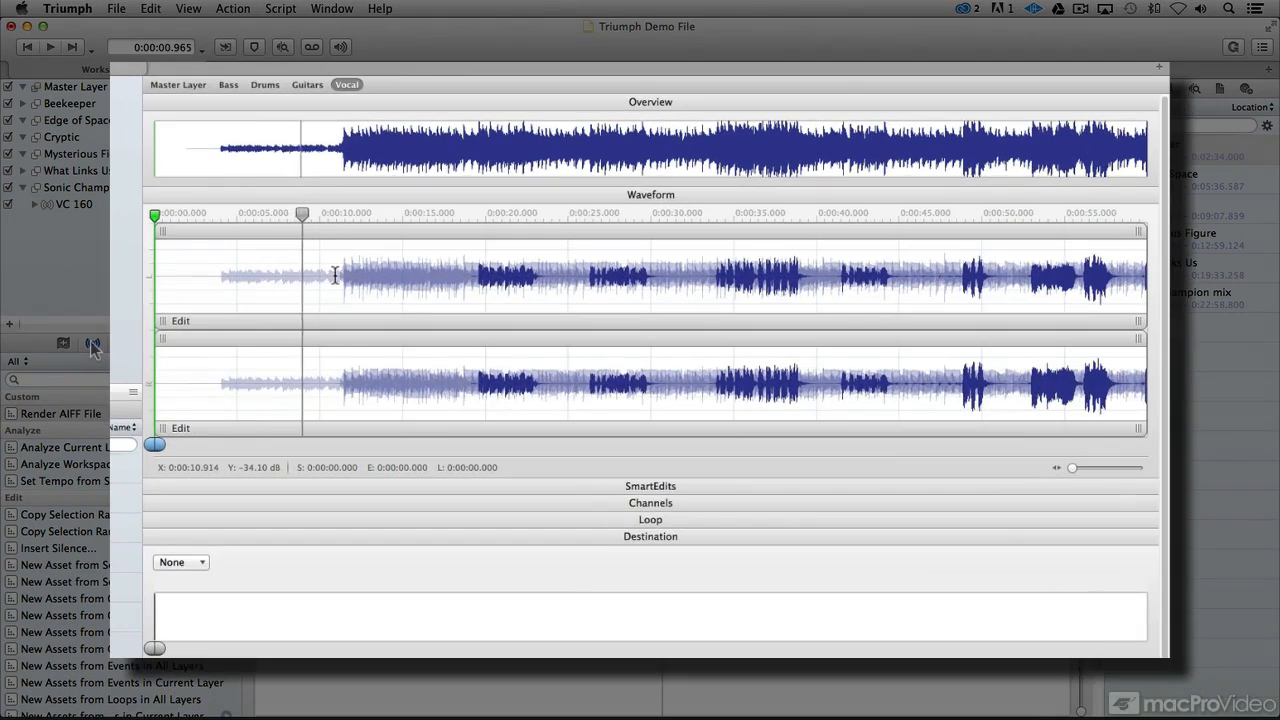
Open the DDP Player window over the multi-song Vocal layer, with no disc loaded.
{"action": "left_click_drag", "start_coordinate": [302, 213], "coordinate": [334, 213]}
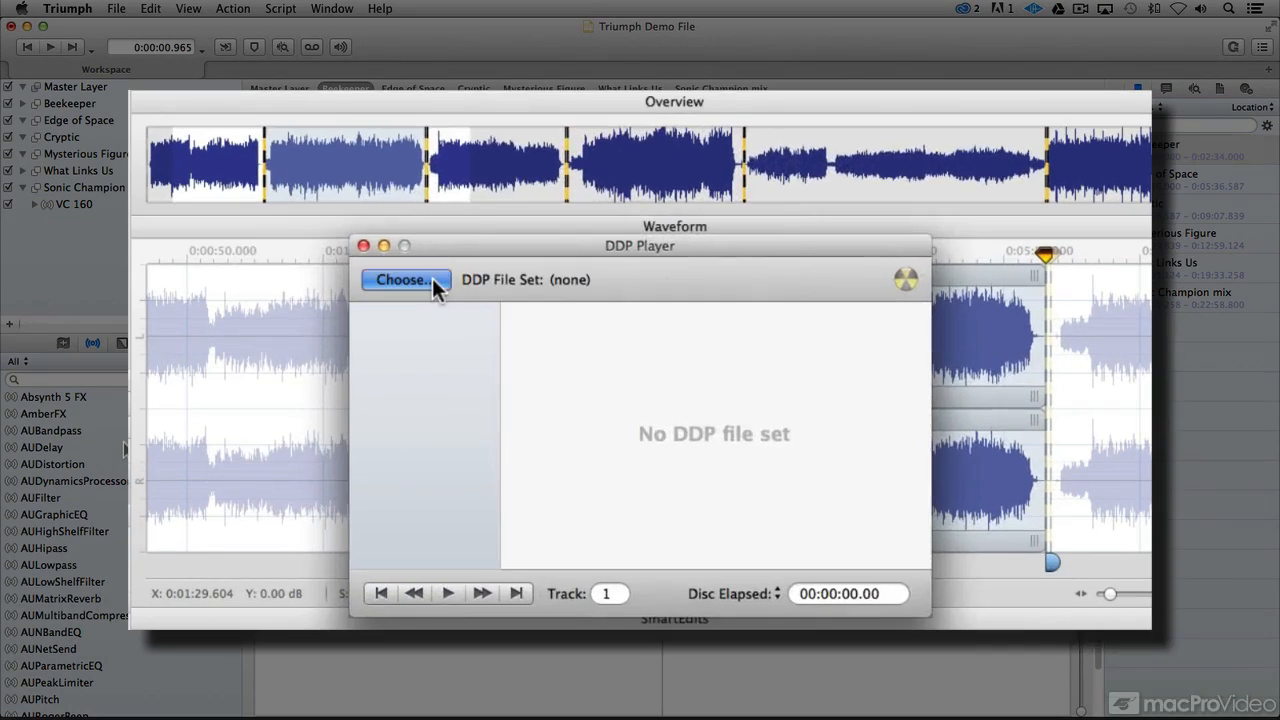
Load the Sleepers Disc DDP file set and view Track 1, Track 2 and CD-TEXT details.
{"action": "left_click", "coordinate": [402, 279]}
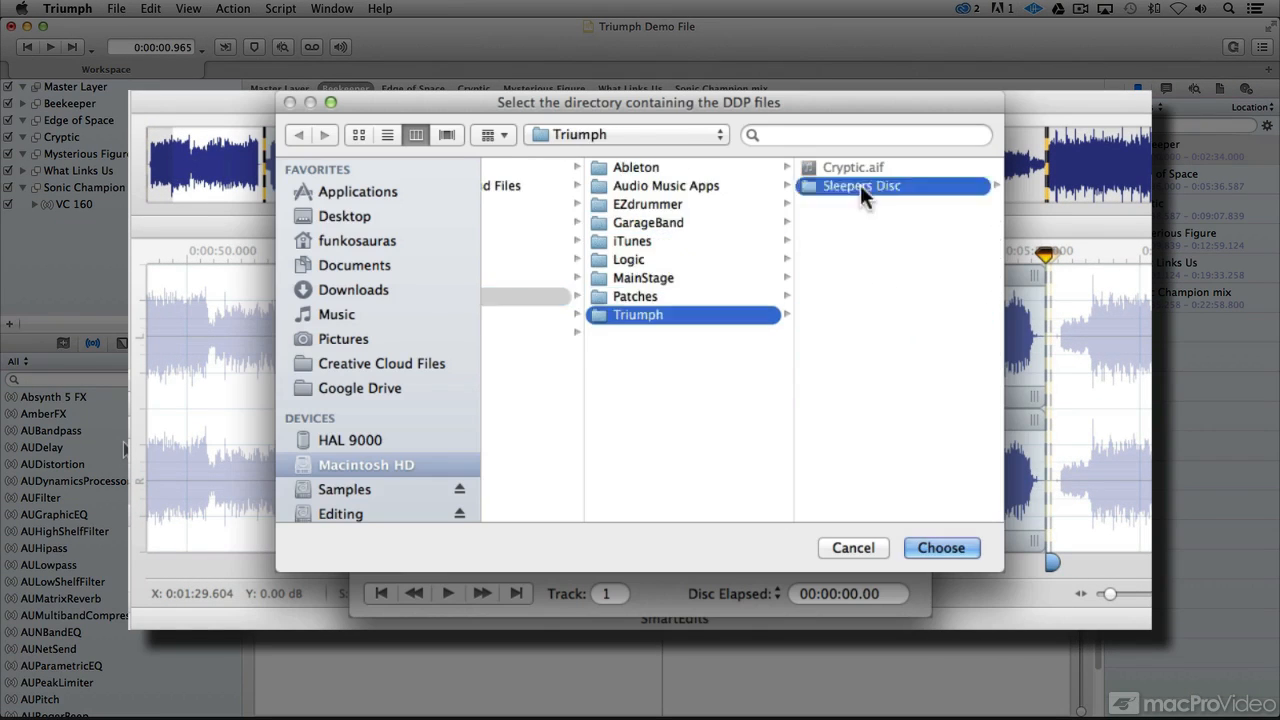
{"action": "left_click", "coordinate": [940, 547]}
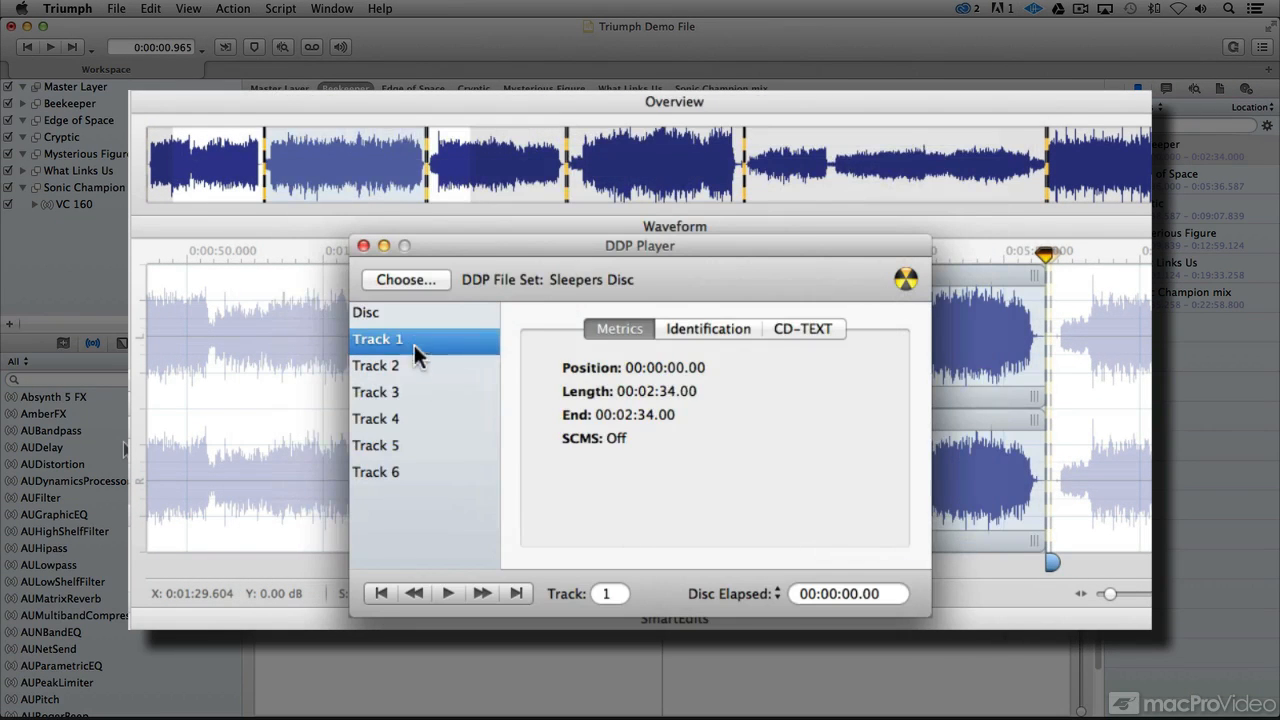
{"action": "left_click", "coordinate": [378, 365]}
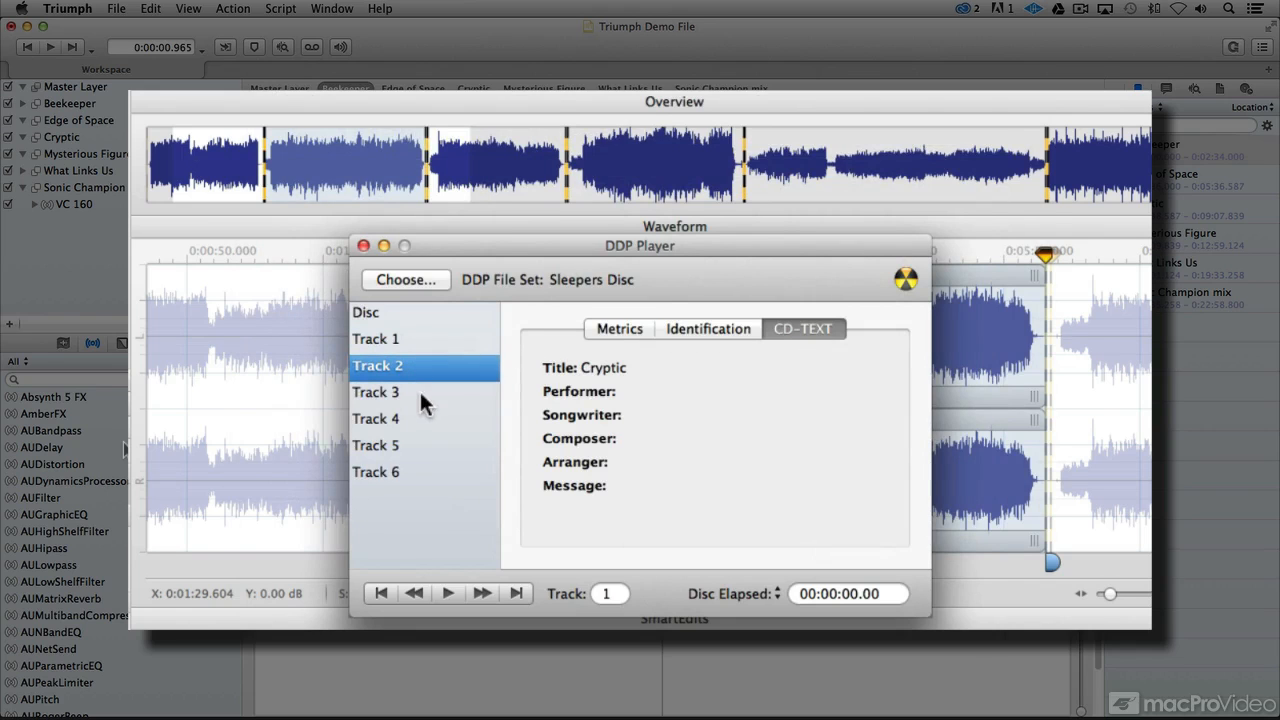
{"action": "left_click", "coordinate": [377, 339]}
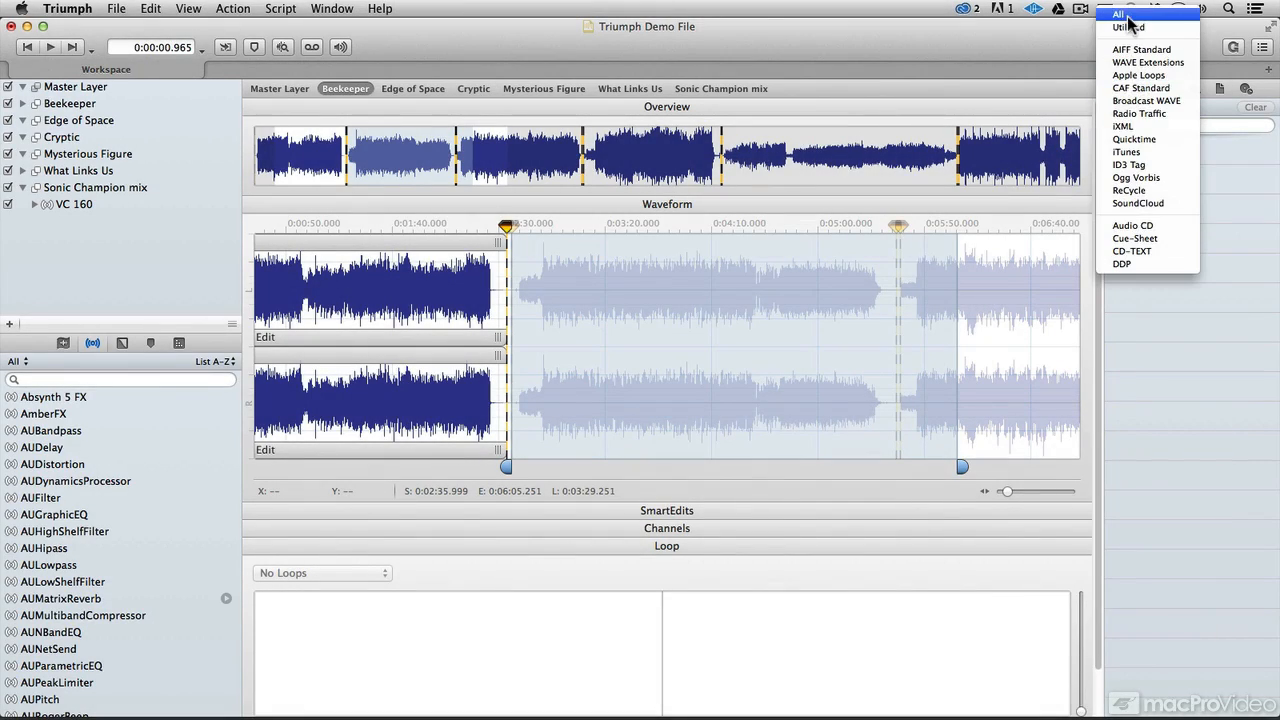
Set the metadata inspector's category pop-up to All, showing Album, Artist and Comments.
{"action": "left_click", "coordinate": [1118, 15]}
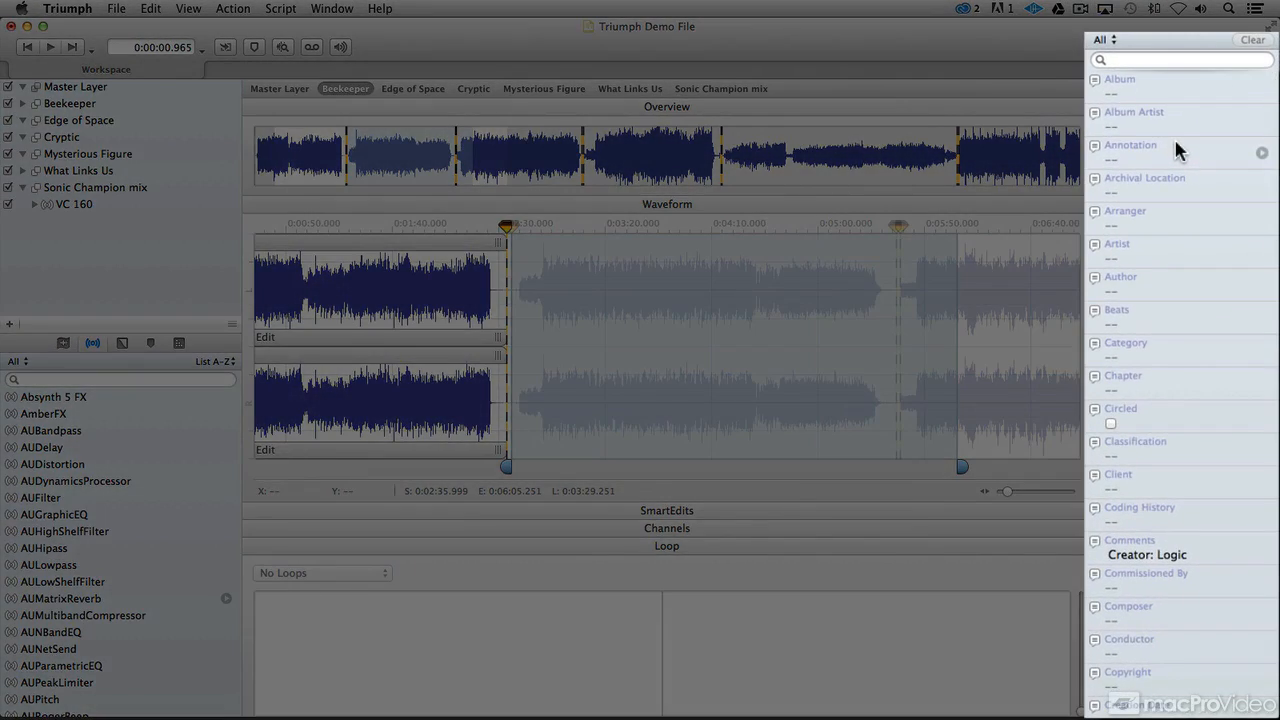